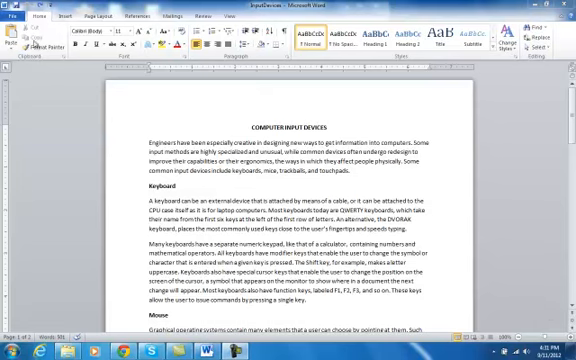
# Browse the Insert and Page Layout tabs and view the Columns presets
pyautogui.click(137, 15)
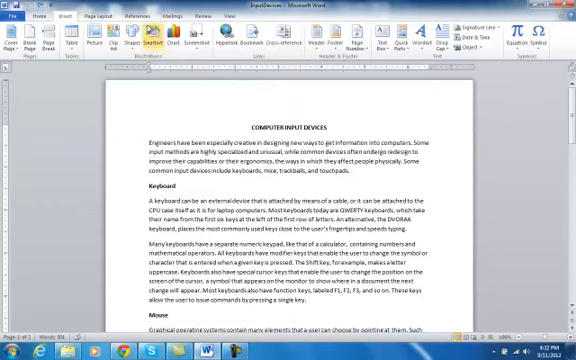
pyautogui.click(104, 17)
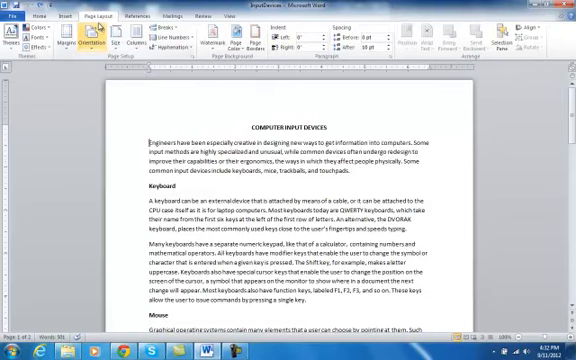
pyautogui.click(124, 38)
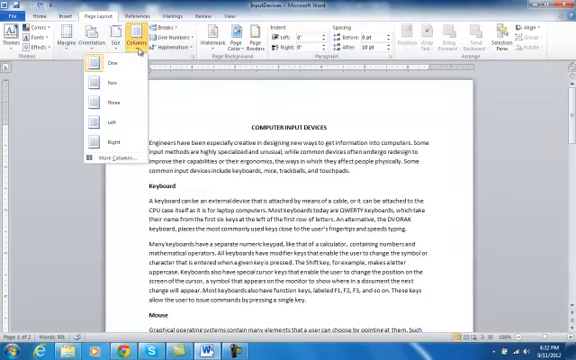
pyautogui.moveTo(107, 84)
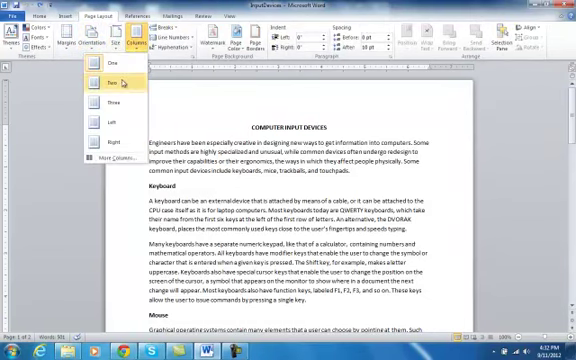
pyautogui.click(103, 83)
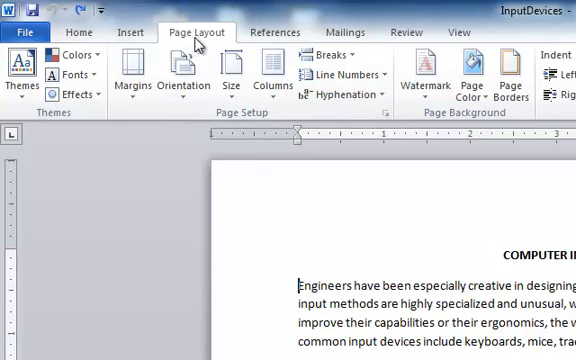
# Check the Breaks list, then lay the text out in Two columns
pyautogui.click(325, 58)
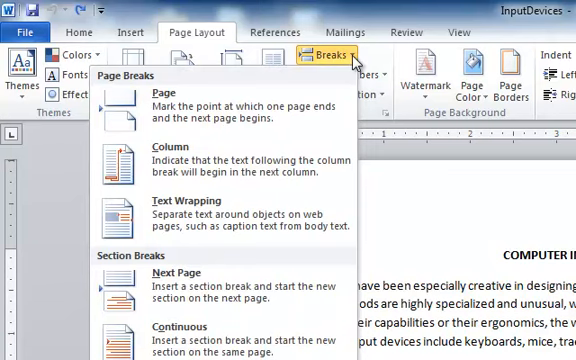
pyautogui.moveTo(170, 205)
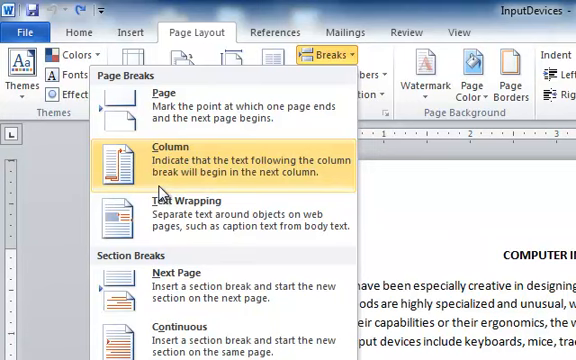
pyautogui.moveTo(180, 207)
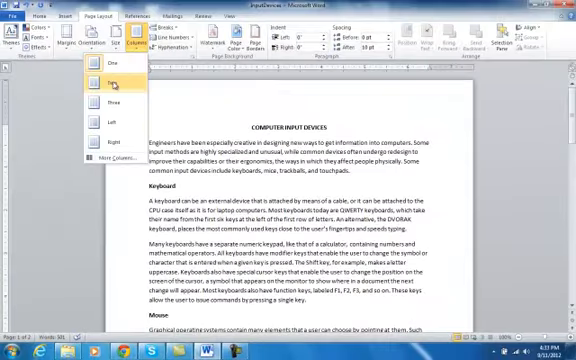
pyautogui.click(102, 78)
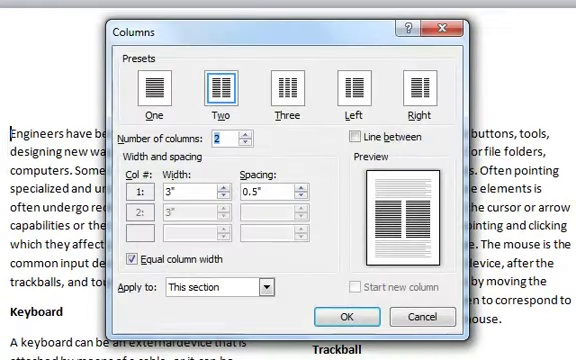
# Enable Line between in More Columns to divide the two columns
pyautogui.click(354, 138)
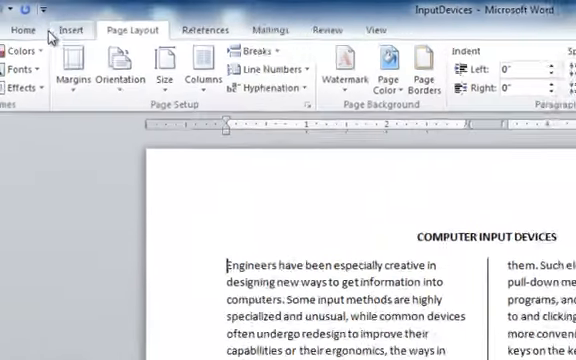
# Apply a Dropped drop cap E to the first paragraph via Drop Cap Options
pyautogui.click(71, 32)
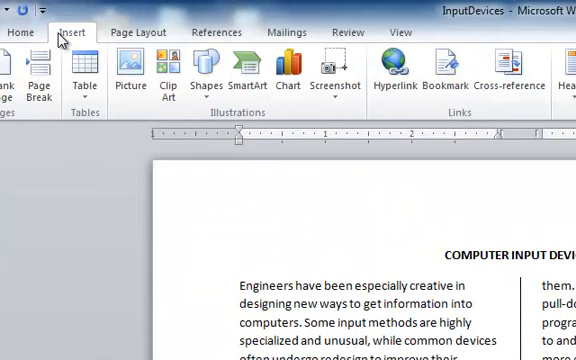
pyautogui.moveTo(304, 175)
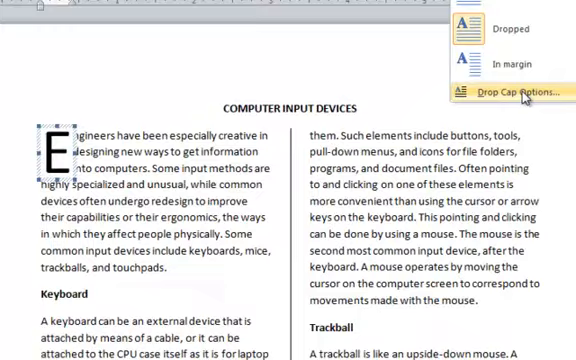
pyautogui.click(512, 98)
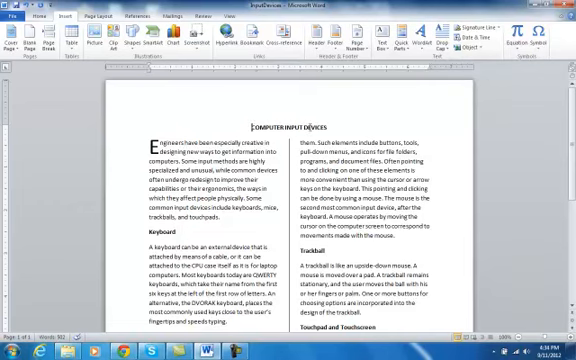
# Insert the Black Circle symbol (25CF) from Geometric Shapes before the title
pyautogui.click(544, 37)
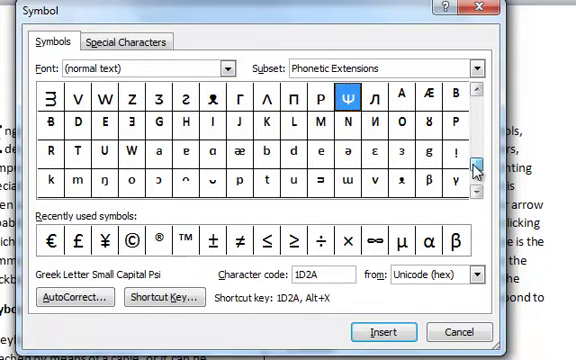
pyautogui.click(479, 168)
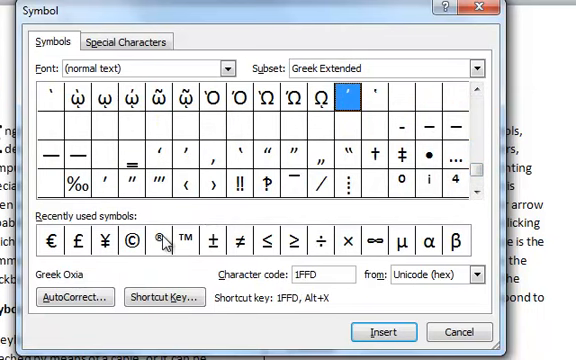
pyautogui.click(160, 243)
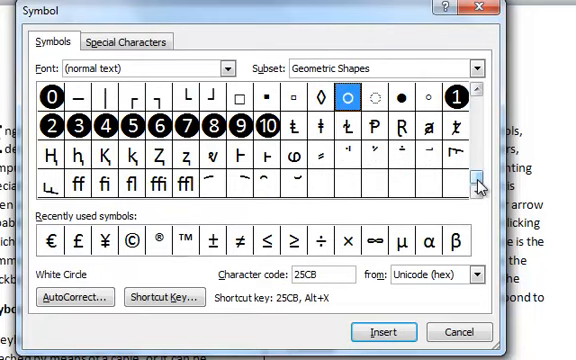
pyautogui.click(400, 98)
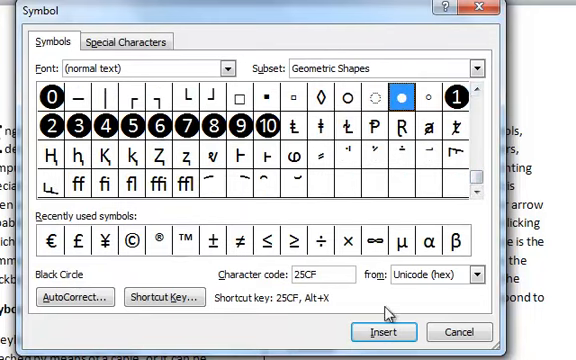
pyautogui.click(383, 332)
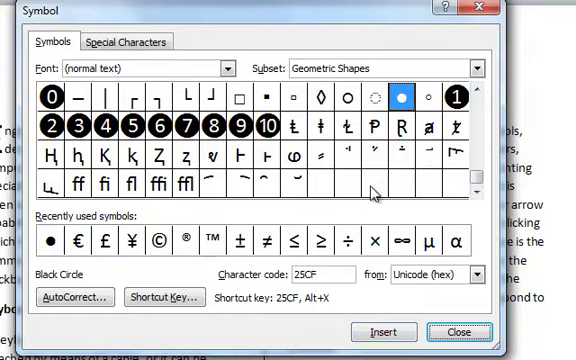
pyautogui.click(457, 332)
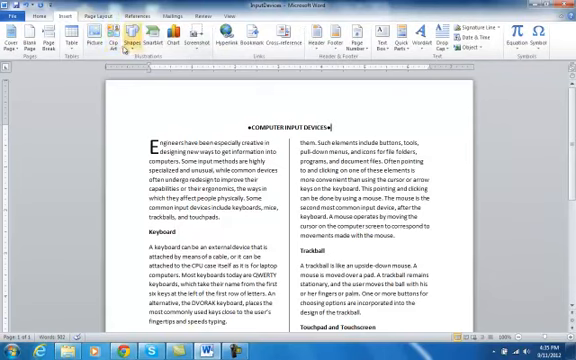
# Add a blank page before the article and begin typing 'Welcome'
pyautogui.click(130, 42)
pyautogui.write('W')
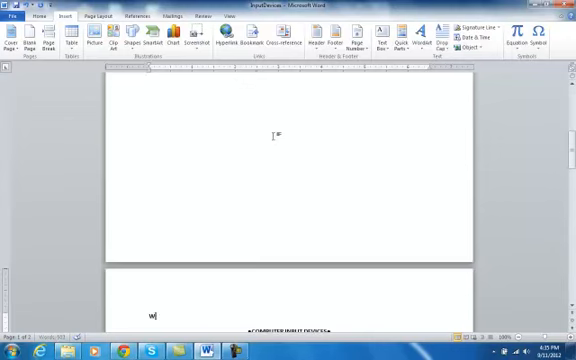
pyautogui.write('elcom')
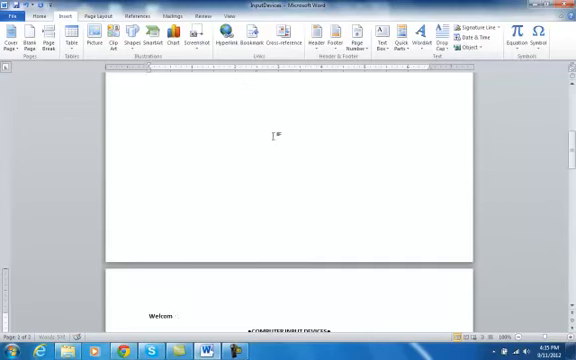
pyautogui.scroll(-3)
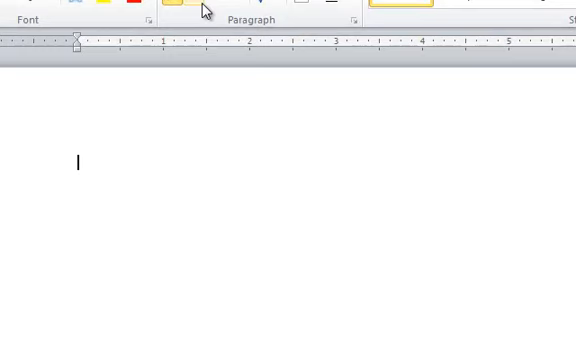
# Type the 'Welcome to MTI' title and the 'Deb Giblin' byline
pyautogui.write('Welcome')
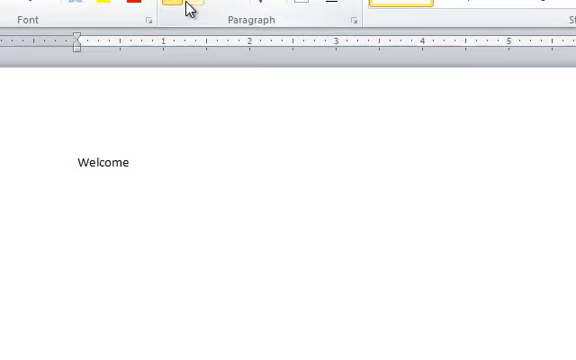
pyautogui.write('to MT')
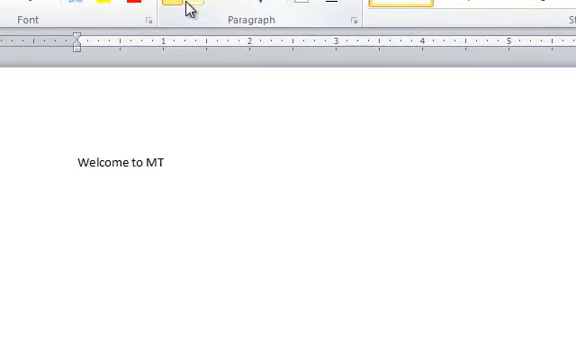
pyautogui.write('I')
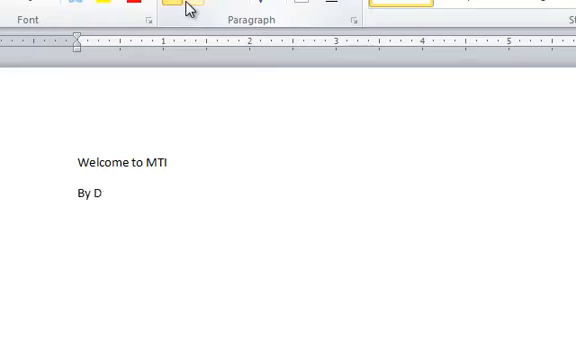
pyautogui.write('eb Giblin')
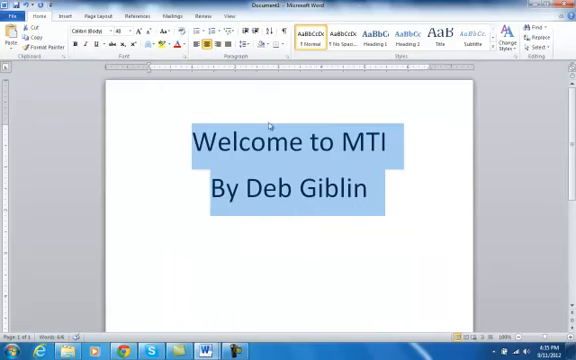
pyautogui.moveTo(188, 91)
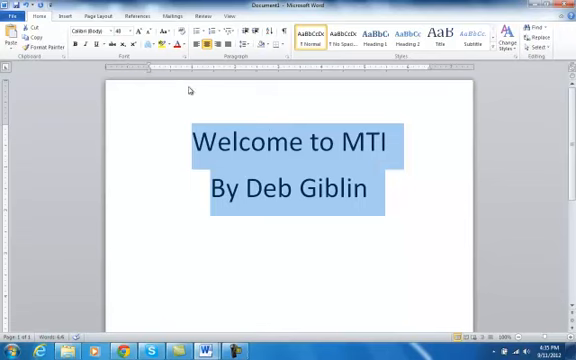
pyautogui.moveTo(214, 84)
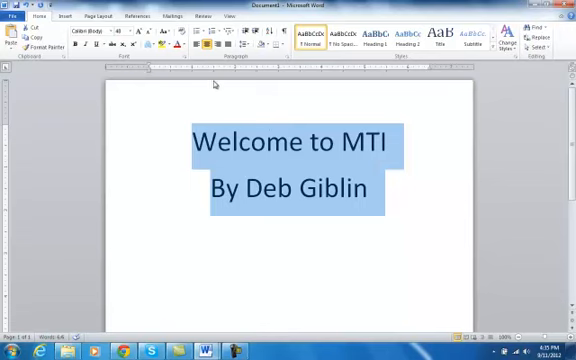
# Set the title page's vertical alignment to Center in Page Setup
pyautogui.click(103, 16)
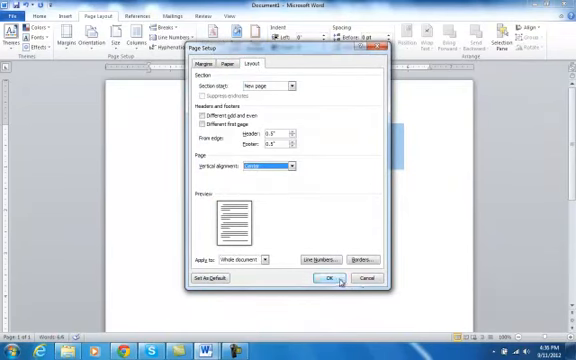
pyautogui.click(327, 278)
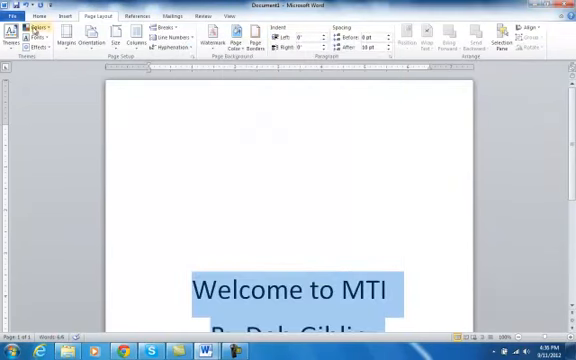
pyautogui.click(40, 16)
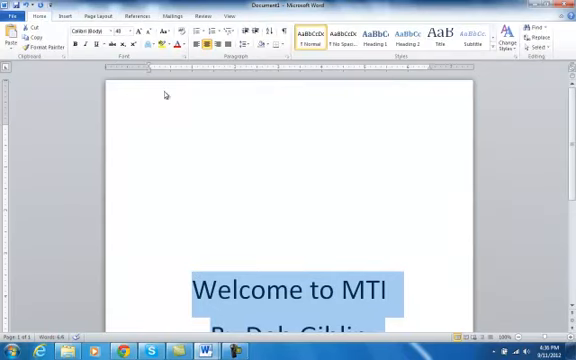
pyautogui.scroll(-3)
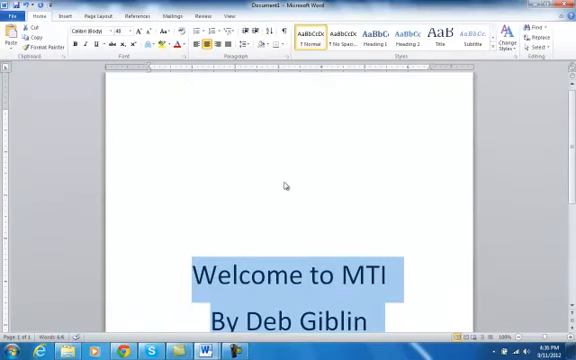